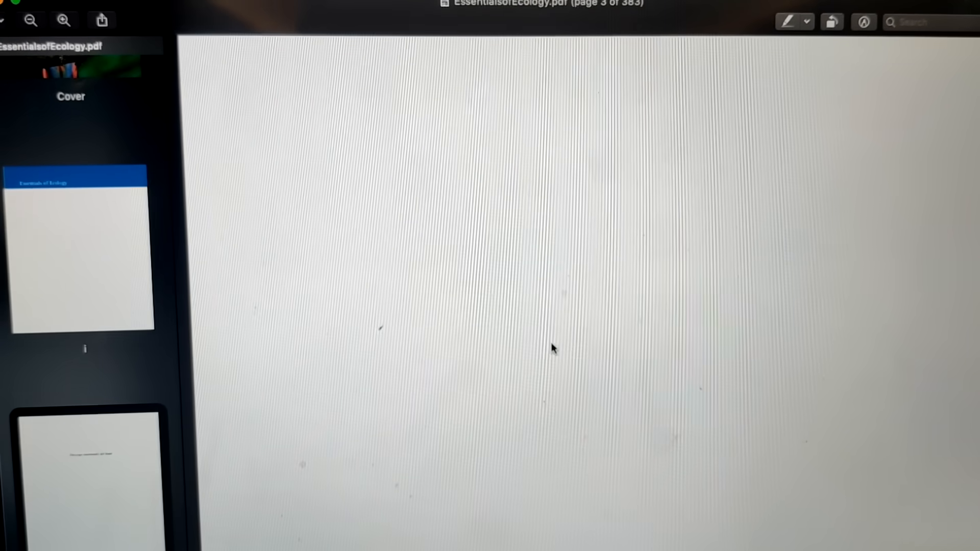
{"action": "scroll", "scroll_direction": "down", "scroll_amount": 3}
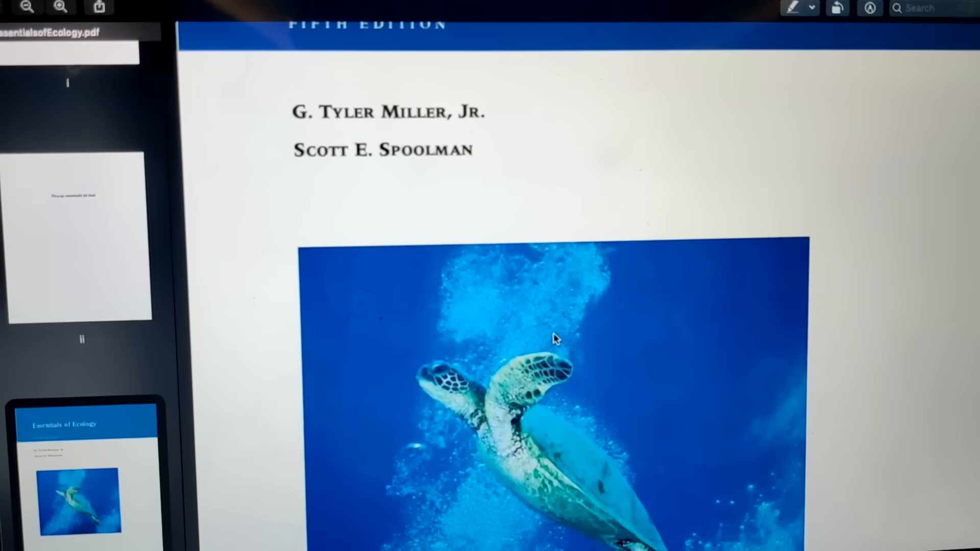
{"action": "scroll", "scroll_direction": "down", "scroll_amount": 3}
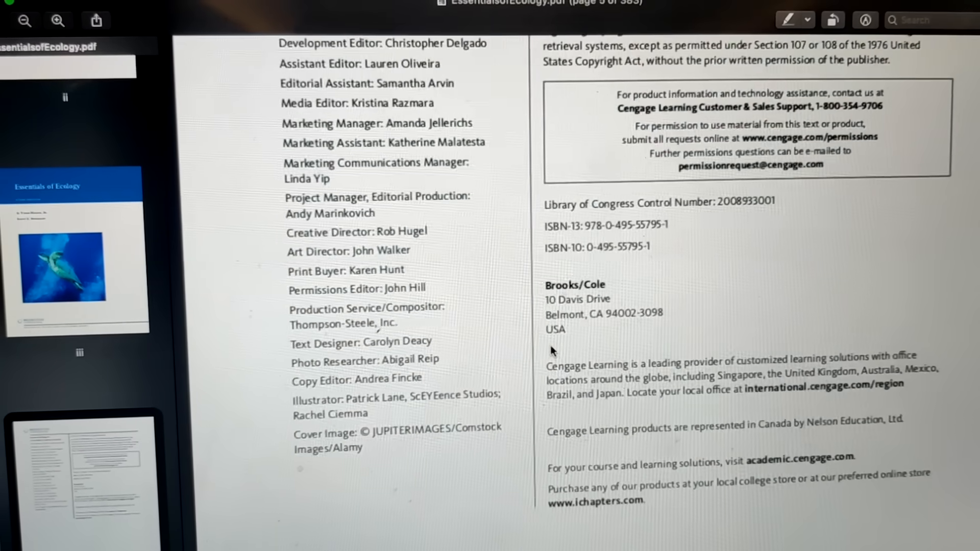
{"action": "scroll", "scroll_direction": "down", "scroll_amount": 3}
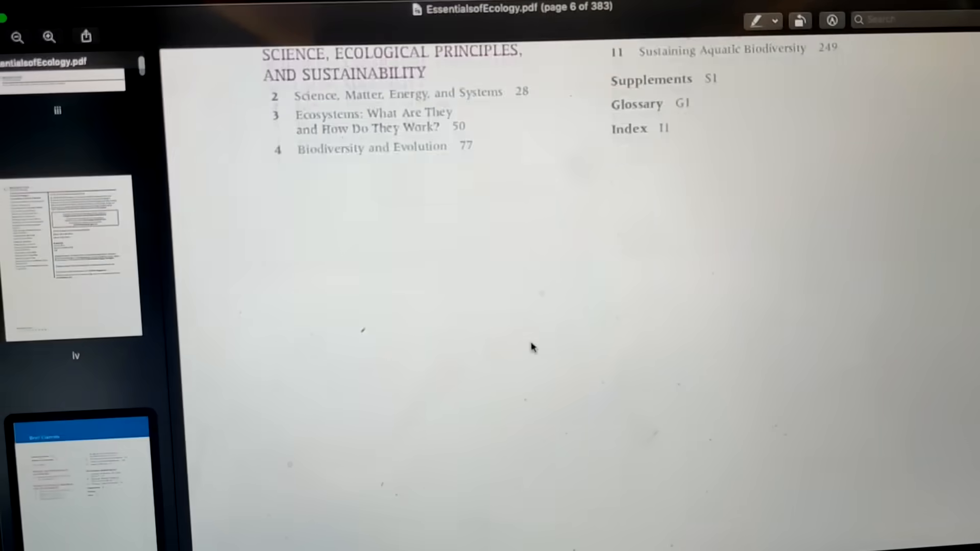
{"action": "scroll", "scroll_direction": "down", "scroll_amount": 3}
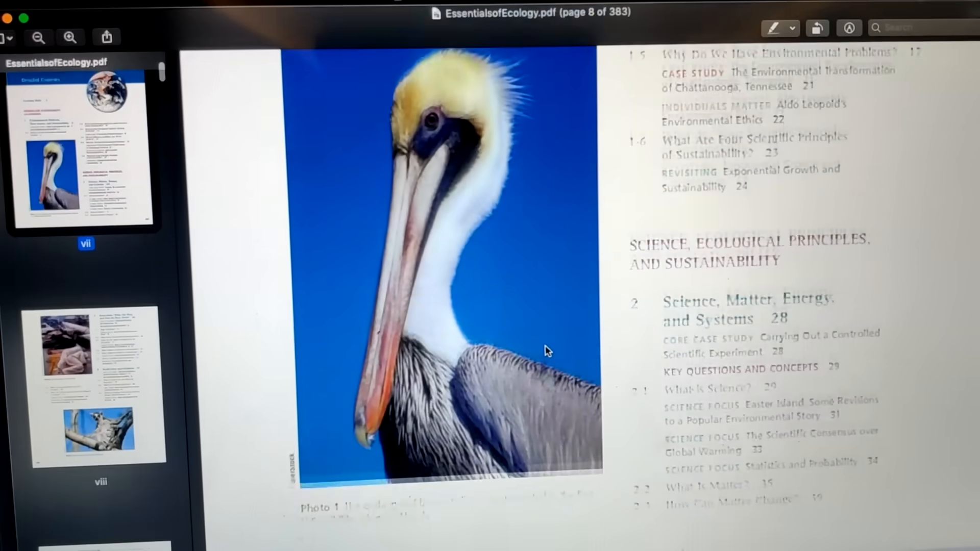
{"action": "scroll", "scroll_direction": "up", "scroll_amount": 3}
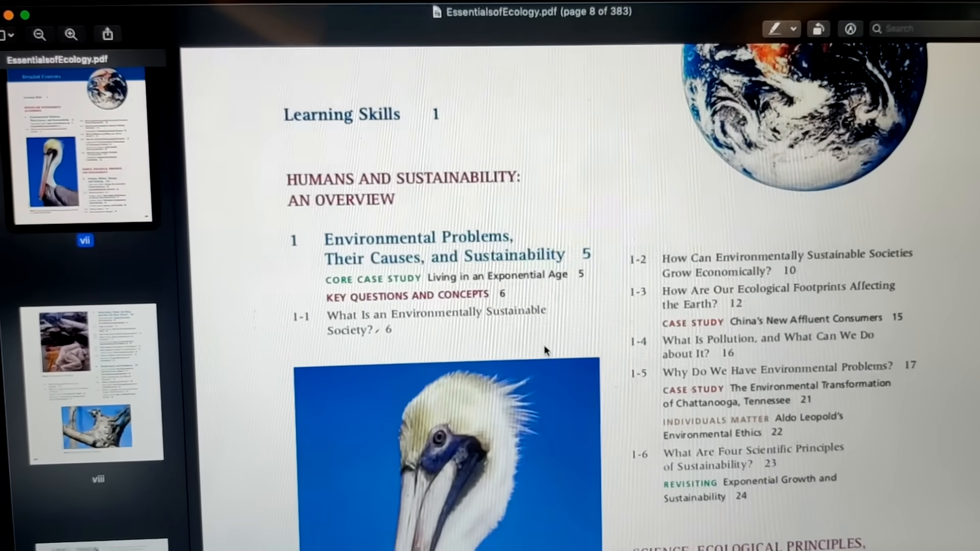
{"action": "scroll", "scroll_direction": "down", "scroll_amount": 3}
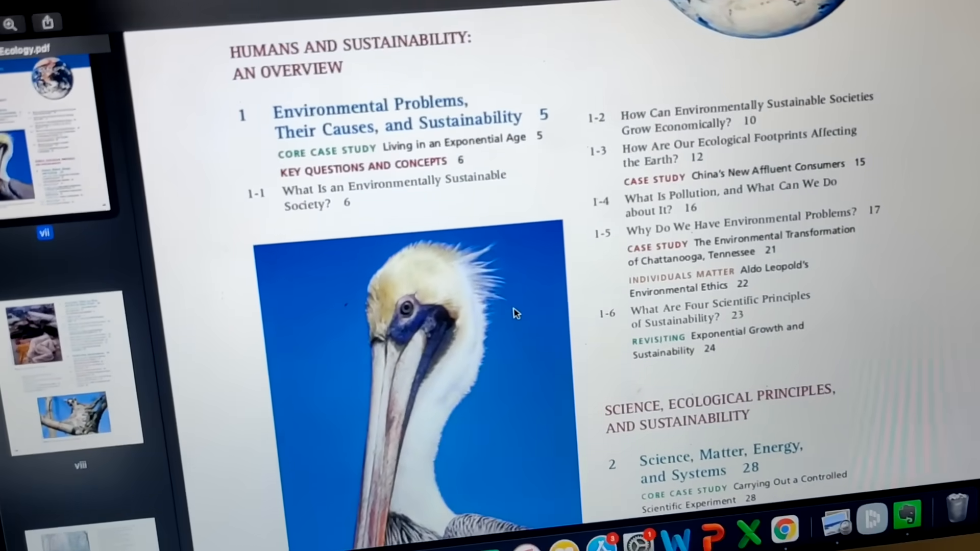
{"action": "scroll", "scroll_direction": "down", "scroll_amount": 3}
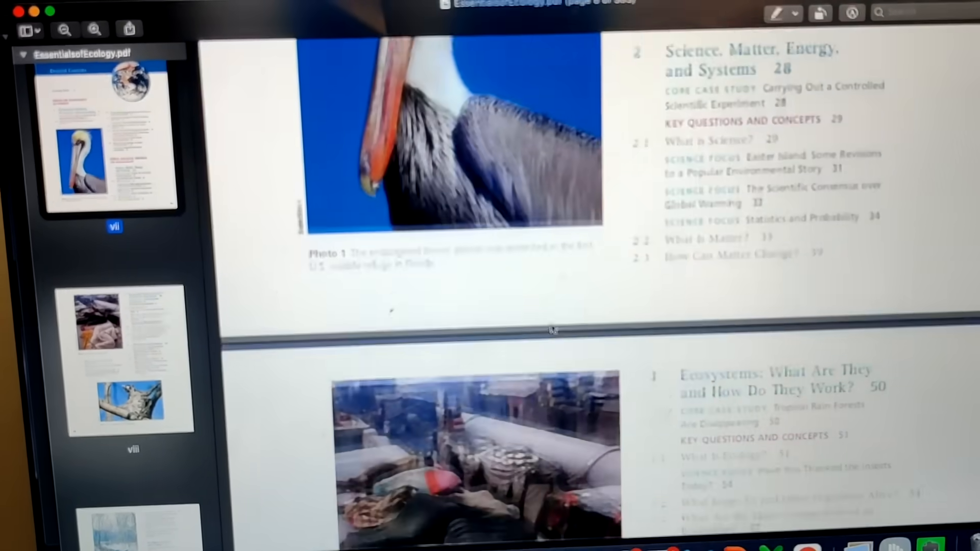
{"action": "scroll", "scroll_direction": "down", "scroll_amount": 3}
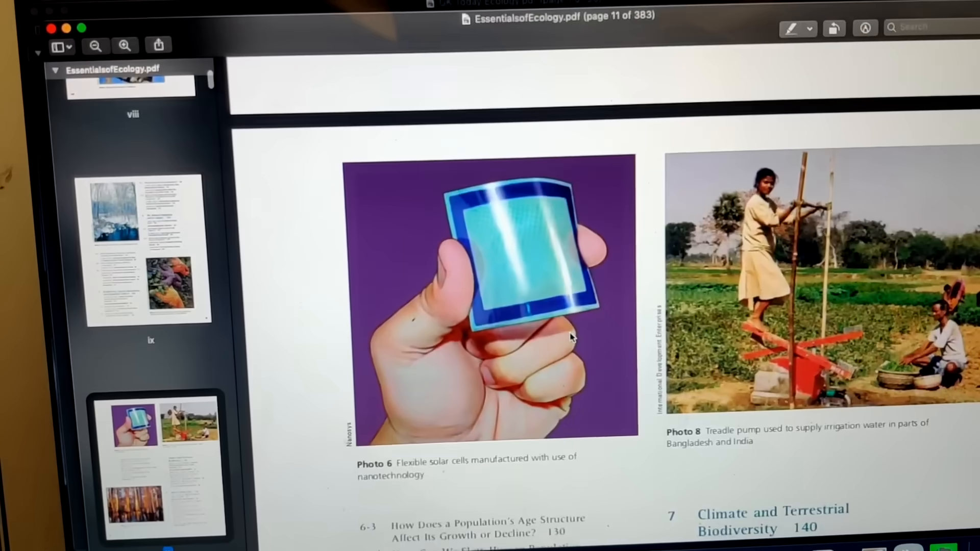
{"action": "scroll", "scroll_direction": "down", "scroll_amount": 3}
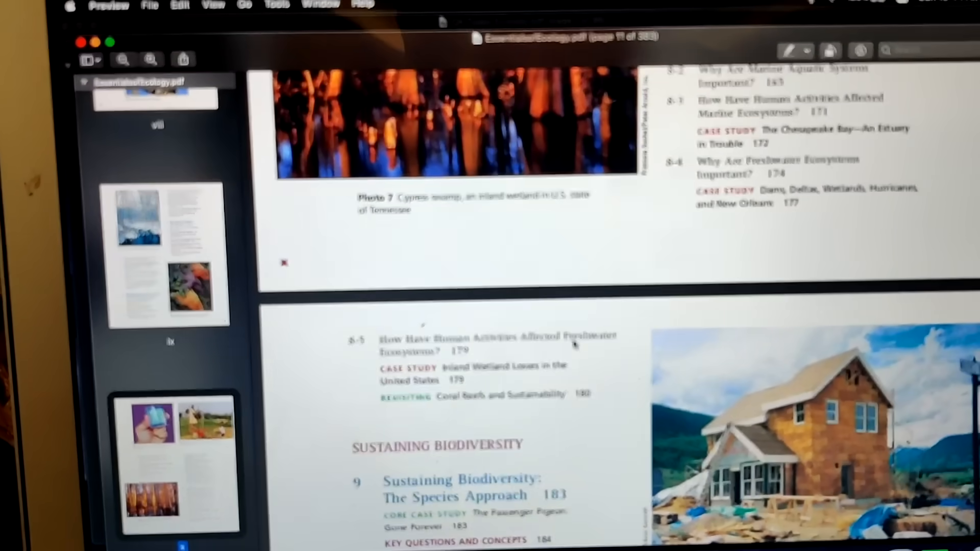
{"action": "scroll", "scroll_direction": "down", "scroll_amount": 3}
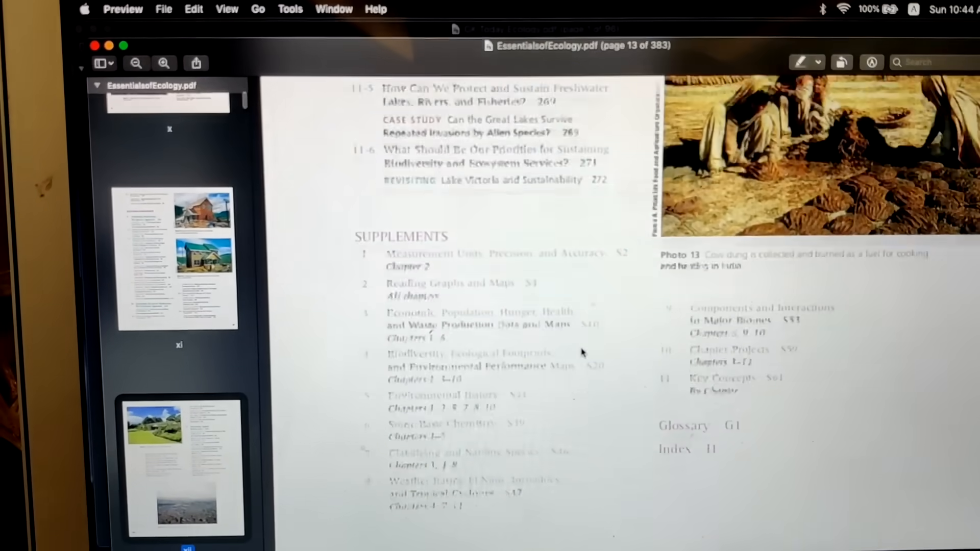
{"action": "scroll", "scroll_direction": "down", "scroll_amount": 3}
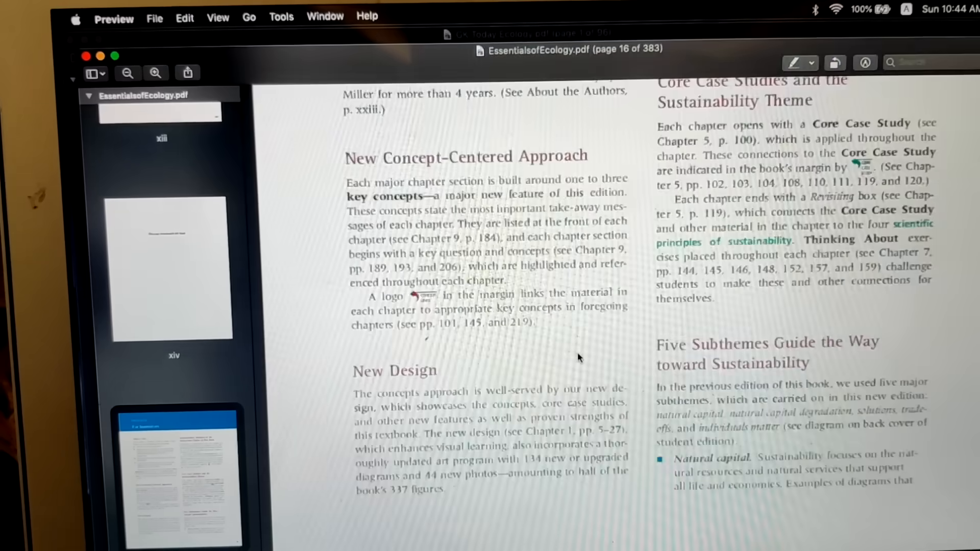
{"action": "scroll", "scroll_direction": "down", "scroll_amount": 3}
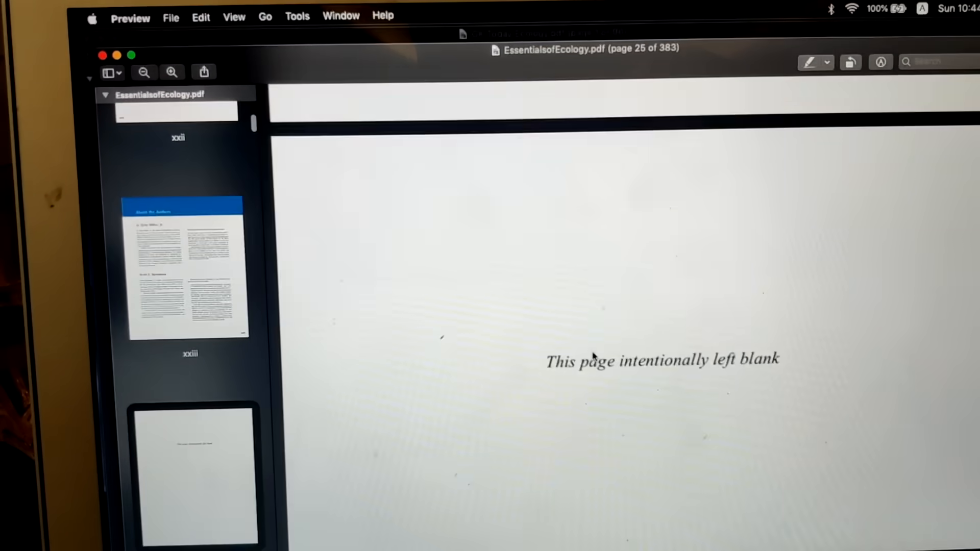
{"action": "scroll", "scroll_direction": "down", "scroll_amount": 3}
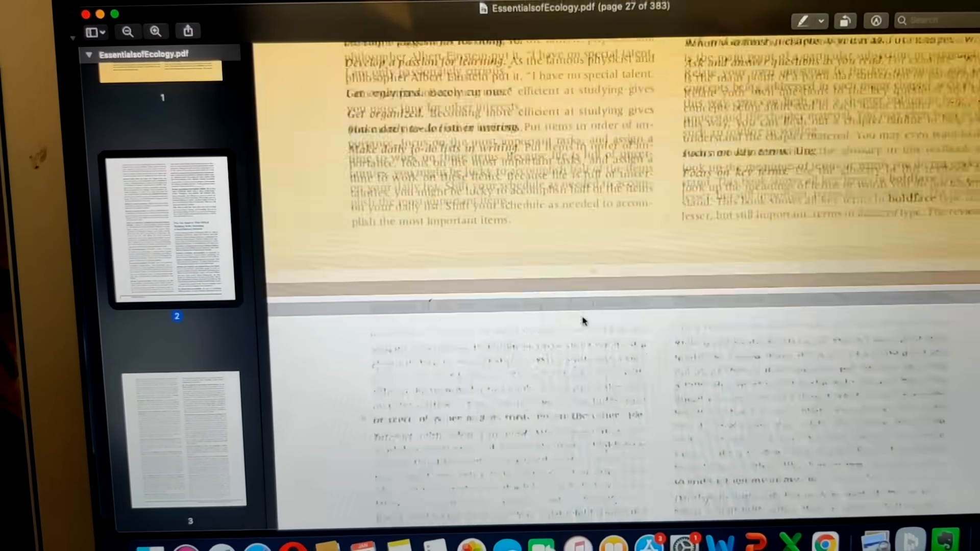
{"action": "scroll", "scroll_direction": "down", "scroll_amount": 3}
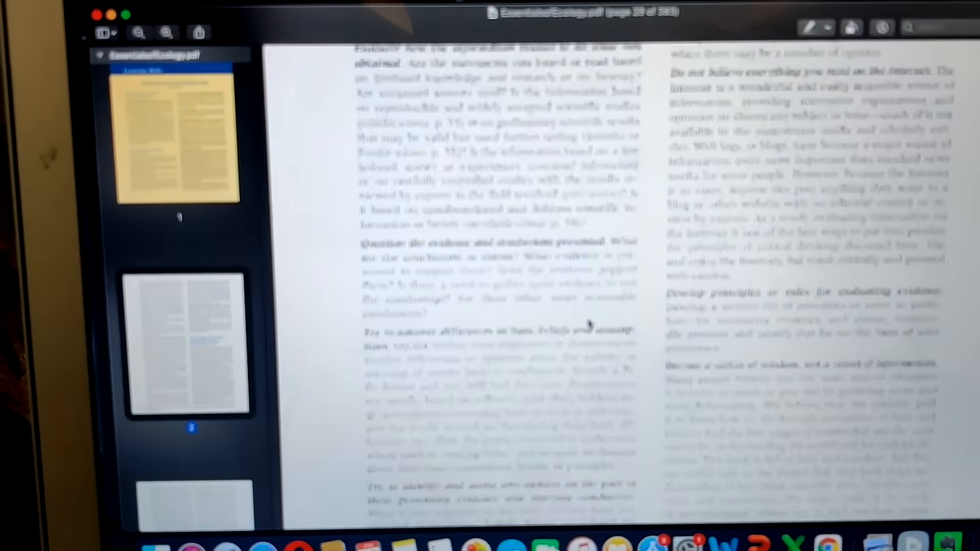
{"action": "scroll", "scroll_direction": "down", "scroll_amount": 3}
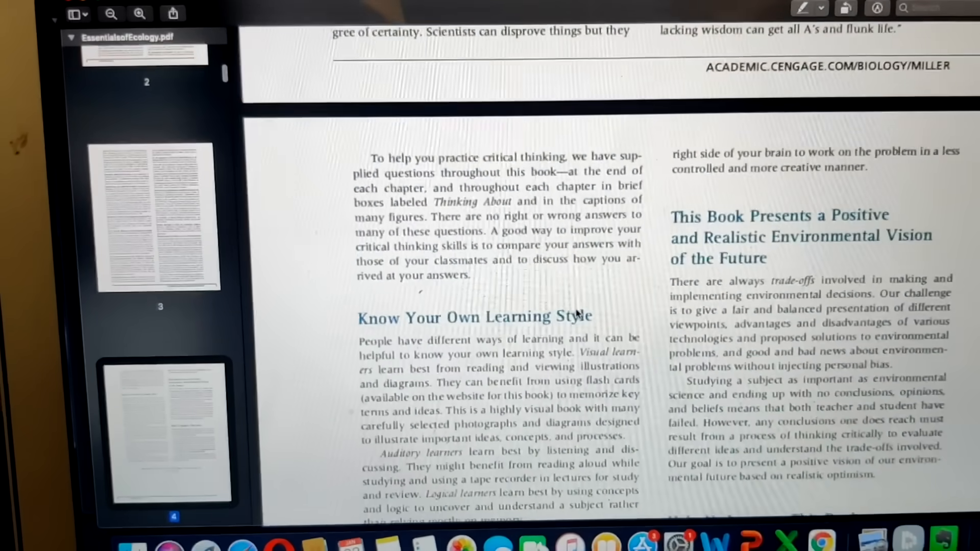
{"action": "scroll", "scroll_direction": "down", "scroll_amount": 3}
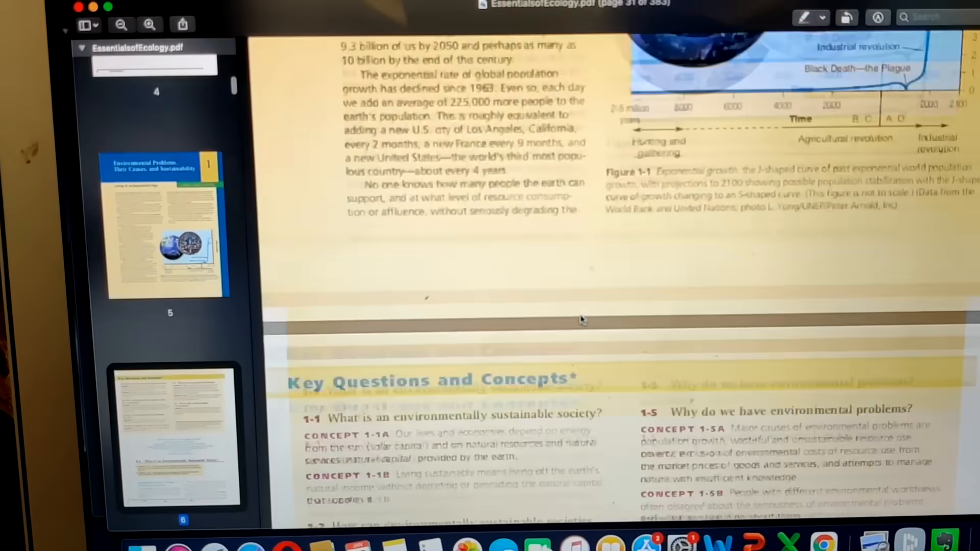
{"action": "scroll", "scroll_direction": "down", "scroll_amount": 3}
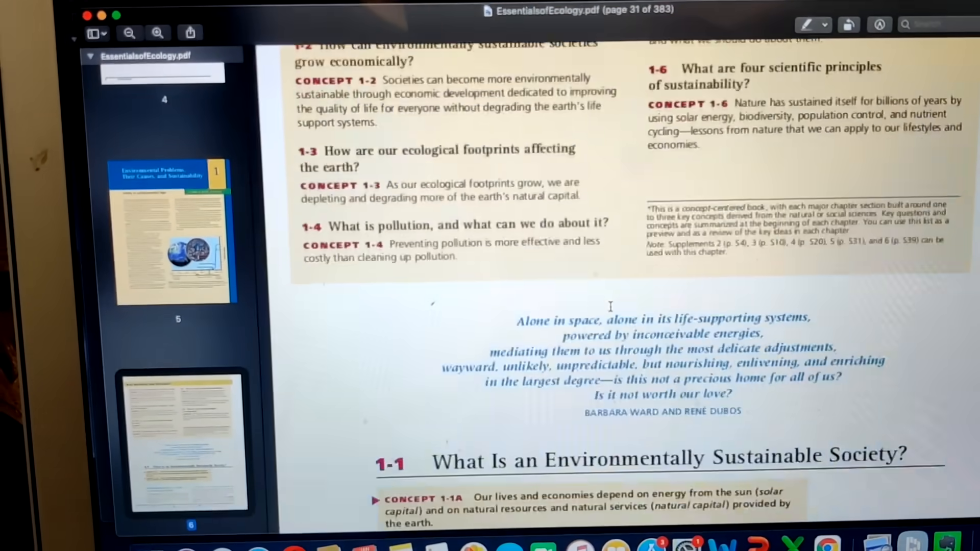
{"action": "scroll", "scroll_direction": "down", "scroll_amount": 3}
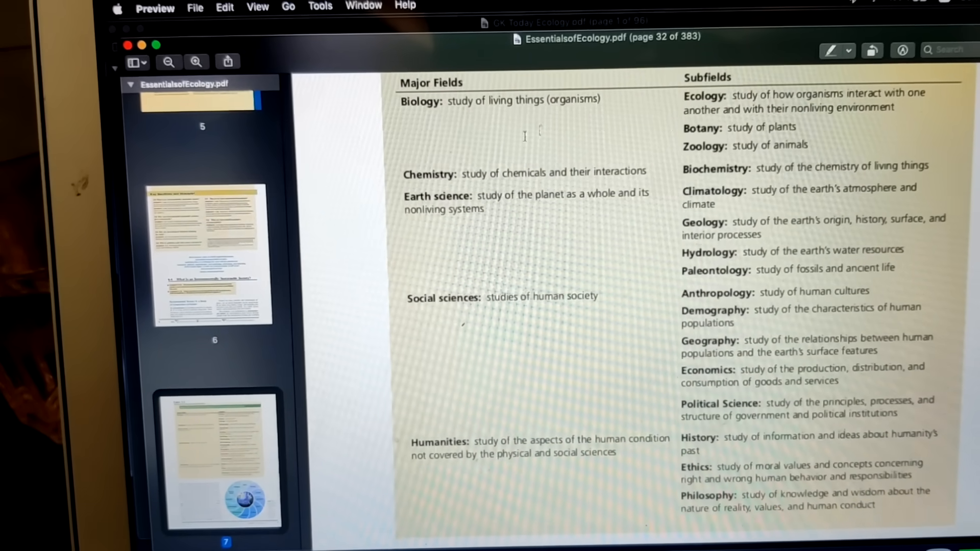
{"action": "scroll", "scroll_direction": "down", "scroll_amount": 3}
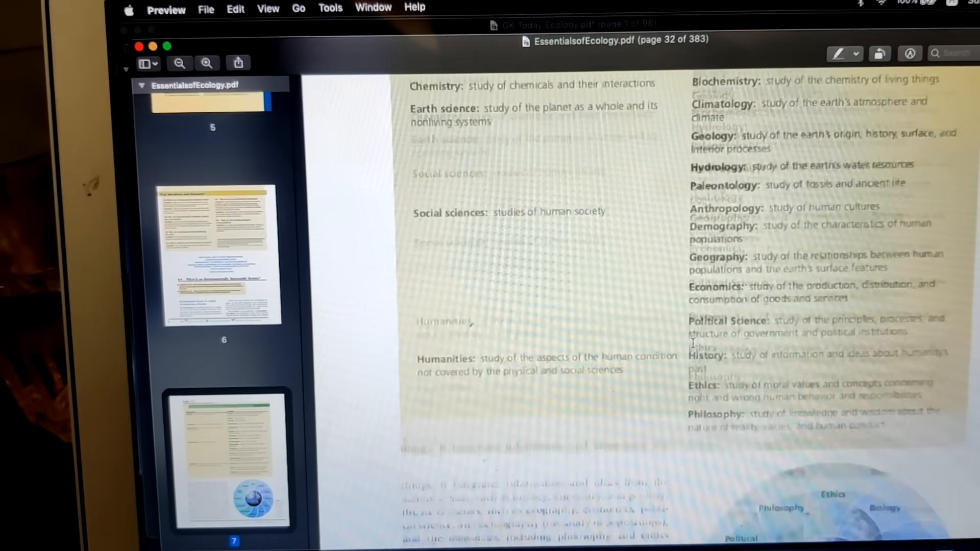
{"action": "scroll", "scroll_direction": "down", "scroll_amount": 3}
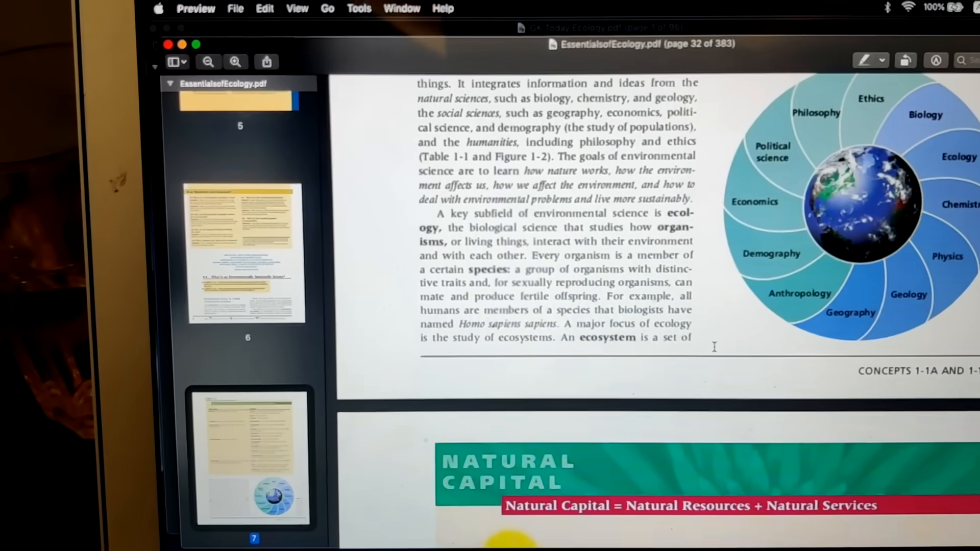
{"action": "scroll", "scroll_direction": "down", "scroll_amount": 3}
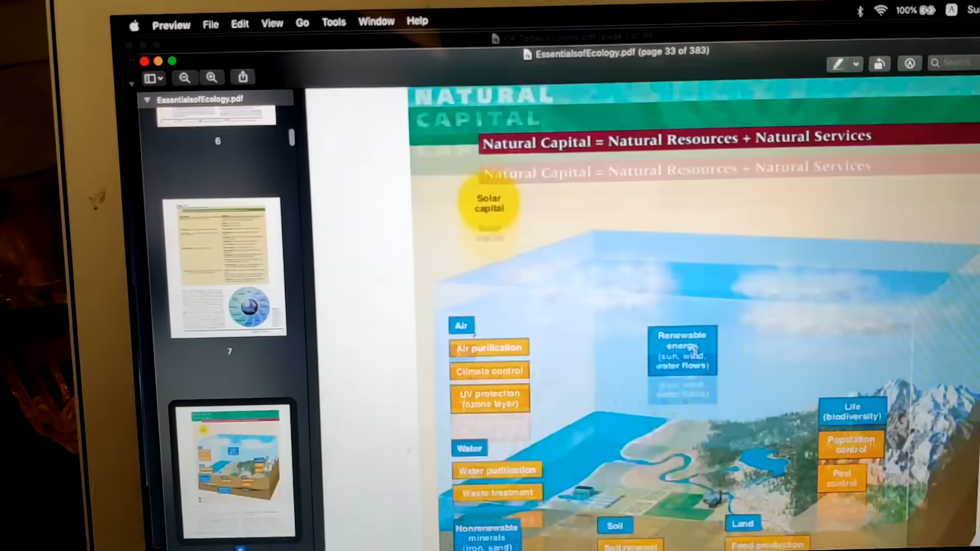
{"action": "scroll", "scroll_direction": "down", "scroll_amount": 3}
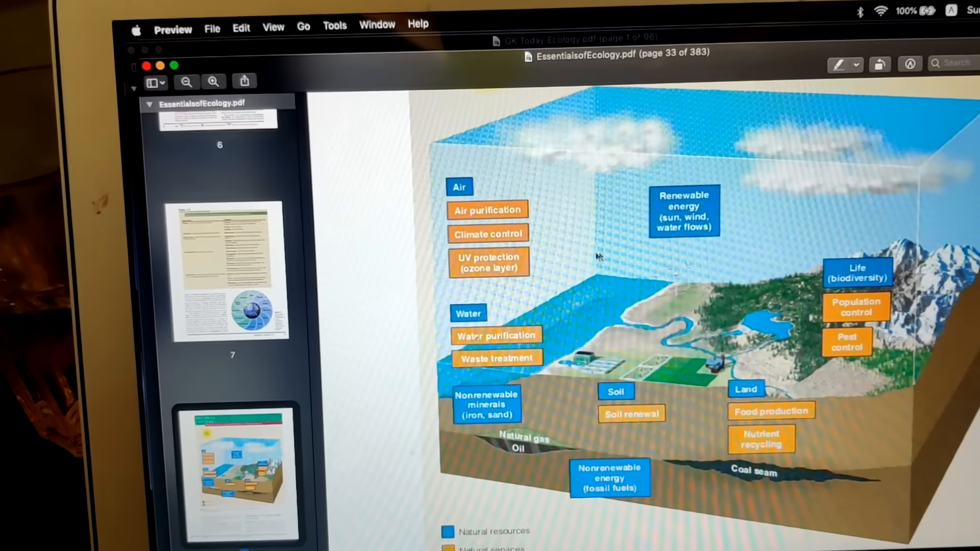